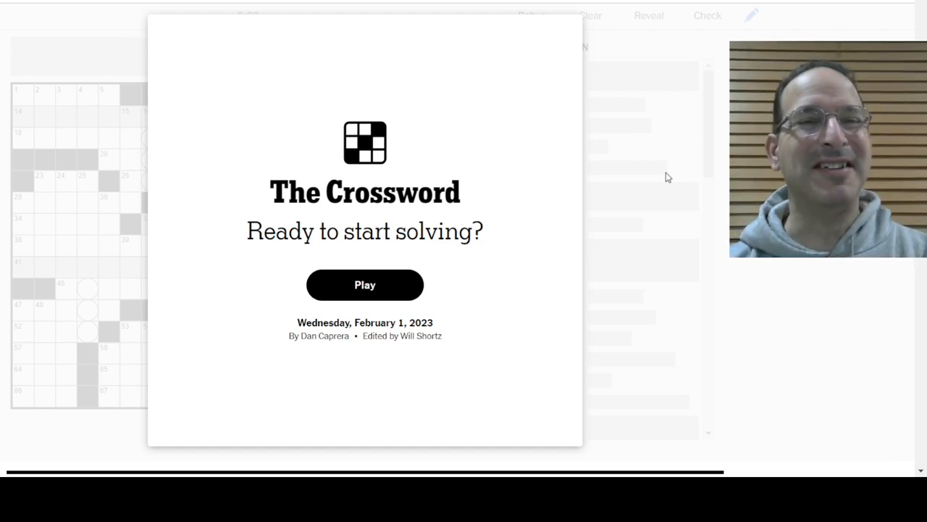
{"action": "mouse_move", "coordinate": [443, 298]}
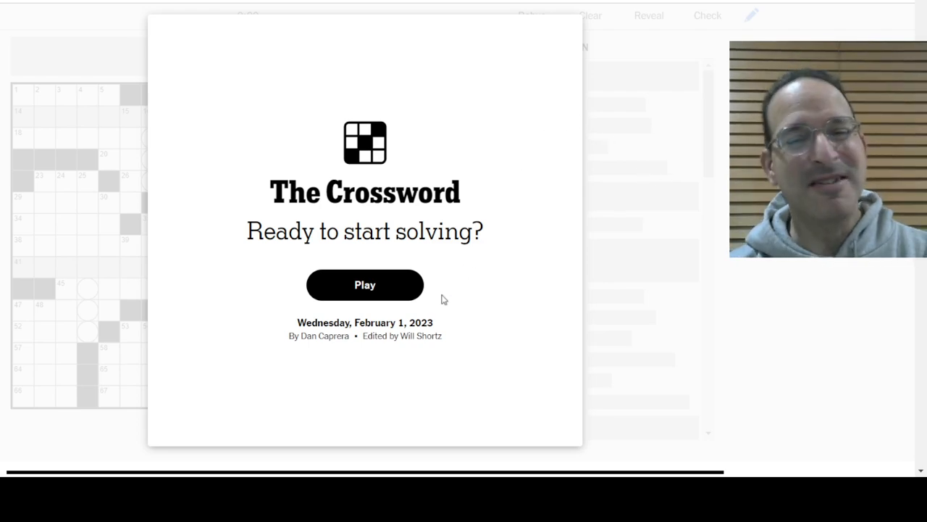
{"action": "mouse_move", "coordinate": [385, 290]}
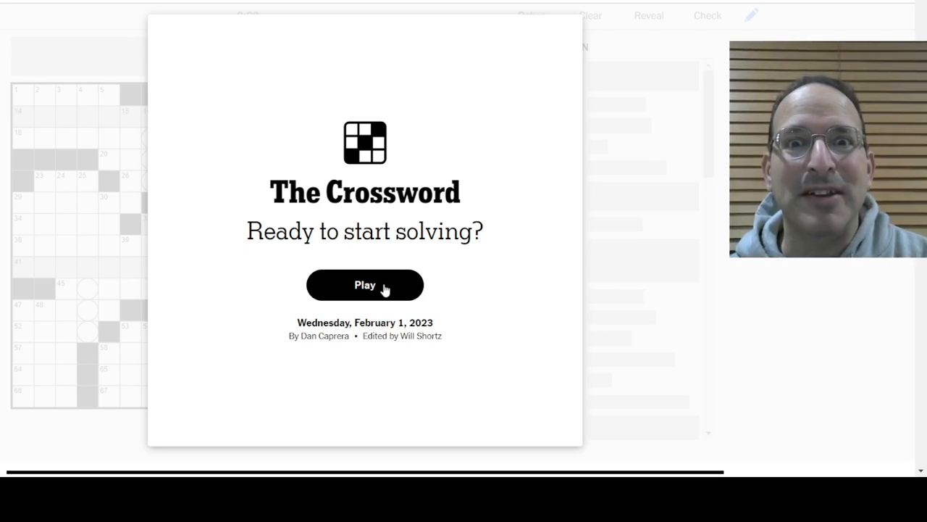
- Begin the puzzle and enter JELLO, FLYINGSAUCER and KLEPTOCRATIC across the top-left rows
{"action": "left_click", "coordinate": [365, 284]}
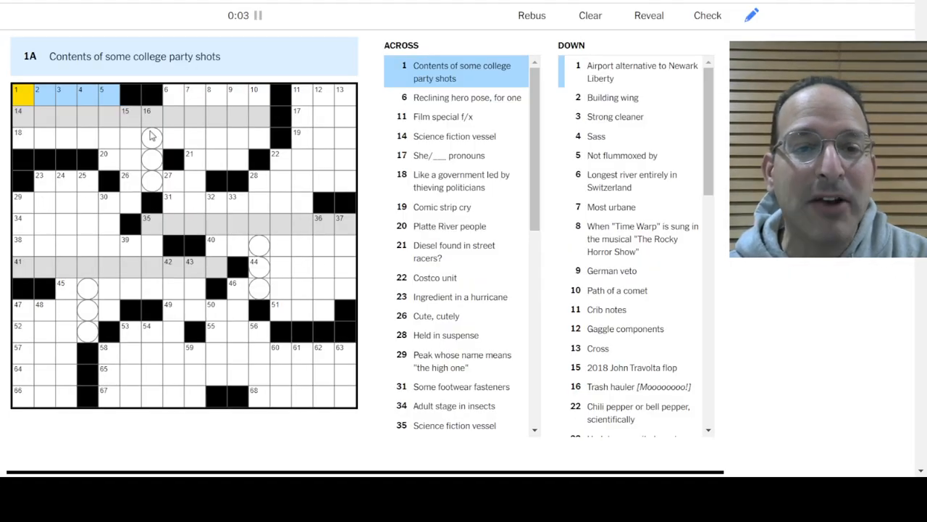
{"action": "left_click", "coordinate": [152, 138]}
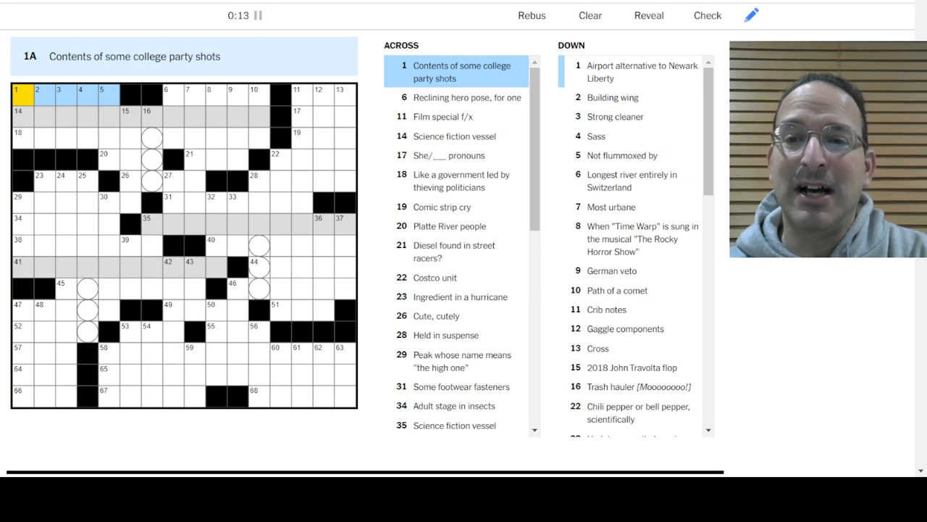
{"action": "left_click", "coordinate": [17, 90]}
{"action": "type", "text": "JELLO"}
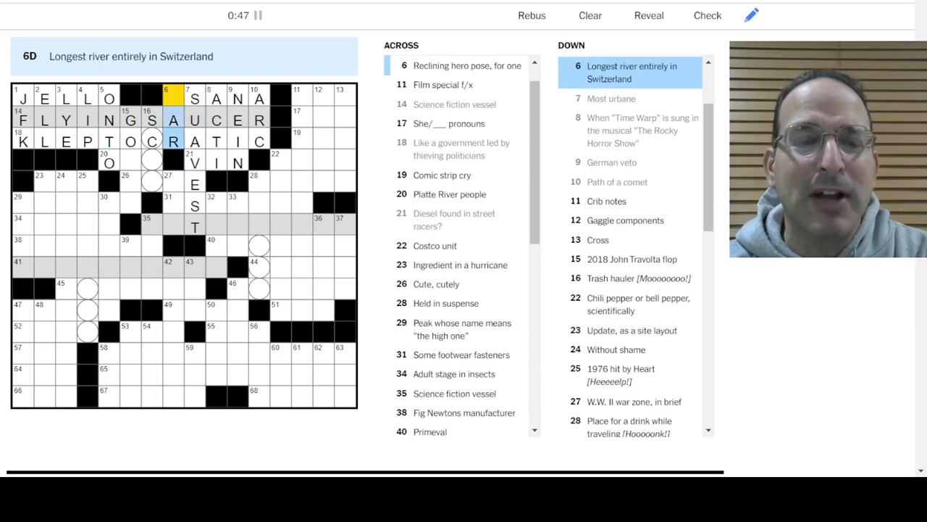
- Fill the upper grid answers ASANA, RUM, TWEE and DENALI via 6-Across and 16-Down
{"action": "left_click", "coordinate": [209, 99]}
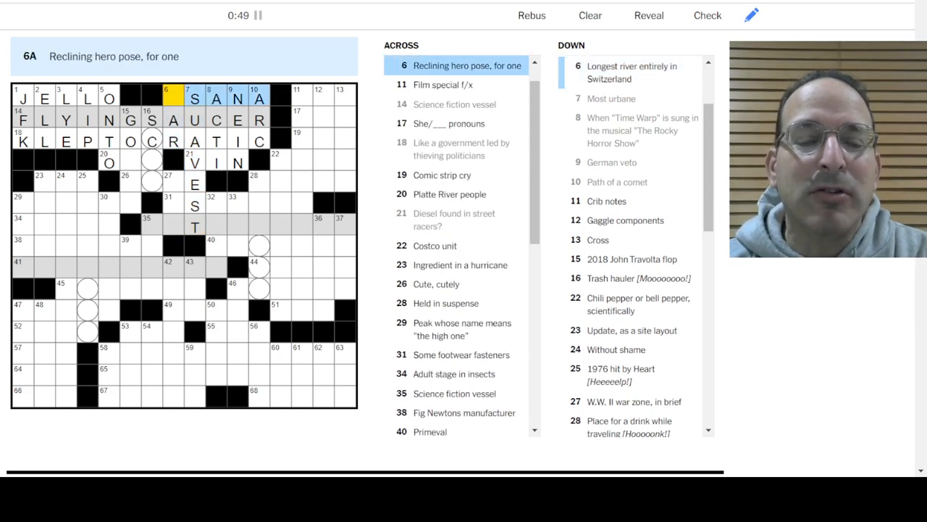
{"action": "left_click", "coordinate": [168, 98]}
{"action": "type", "text": "A"}
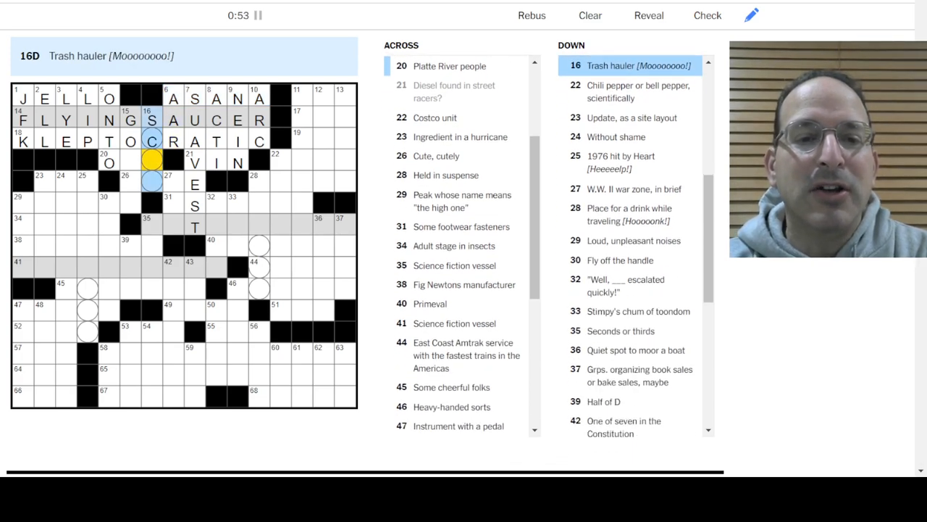
{"action": "type", "text": "W"}
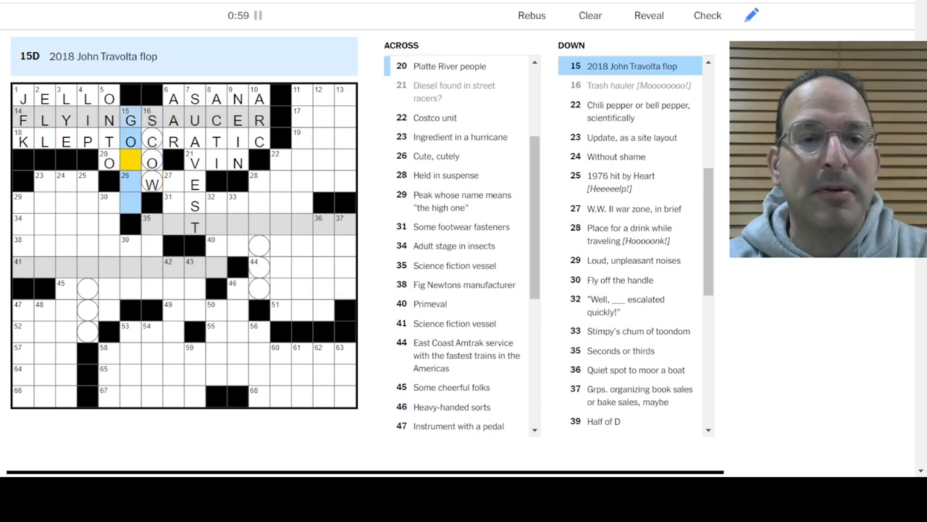
{"action": "left_click", "coordinate": [107, 163]}
{"action": "type", "text": "RUM"}
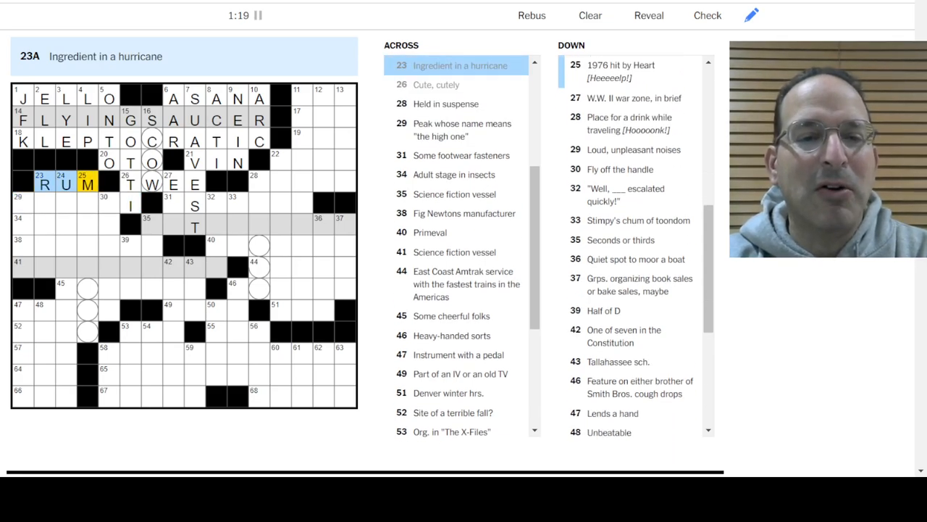
{"action": "left_click", "coordinate": [87, 184]}
{"action": "type", "text": "DENAL"}
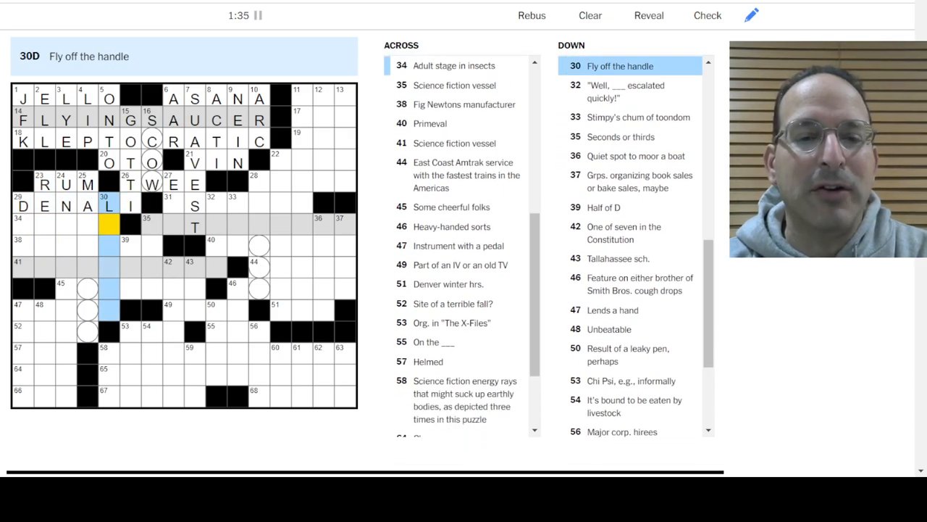
- Enter NABISCO at 38-Across from the 29-Down crossing
{"action": "left_click", "coordinate": [21, 226]}
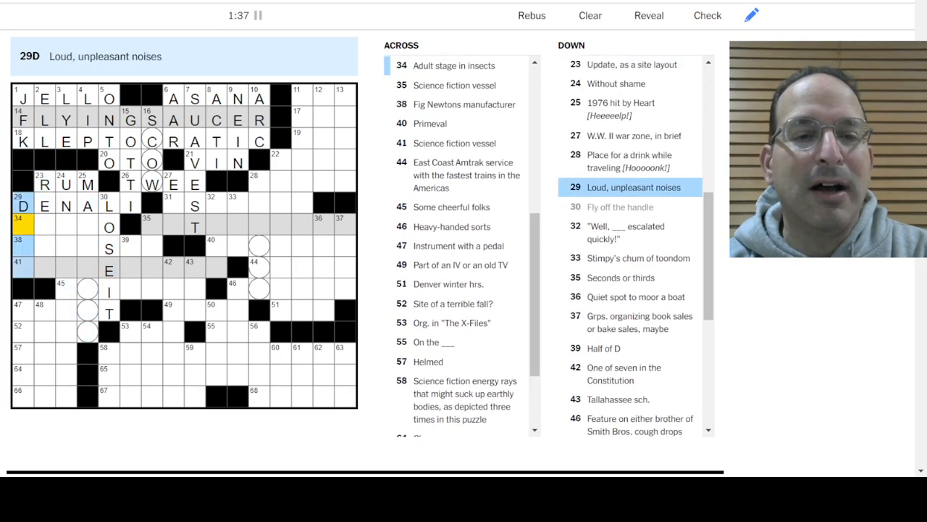
{"action": "scroll", "scroll_direction": "down", "scroll_amount": 3}
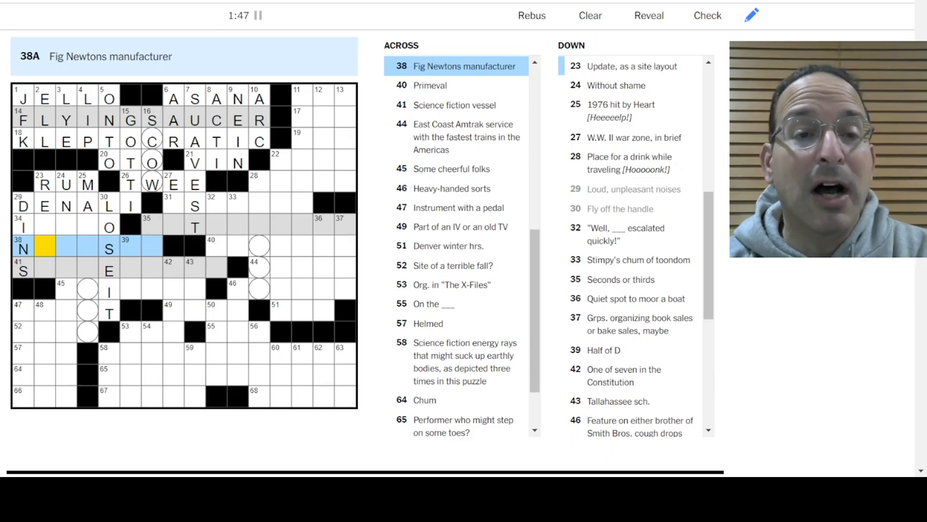
{"action": "type", "text": "NABISCO"}
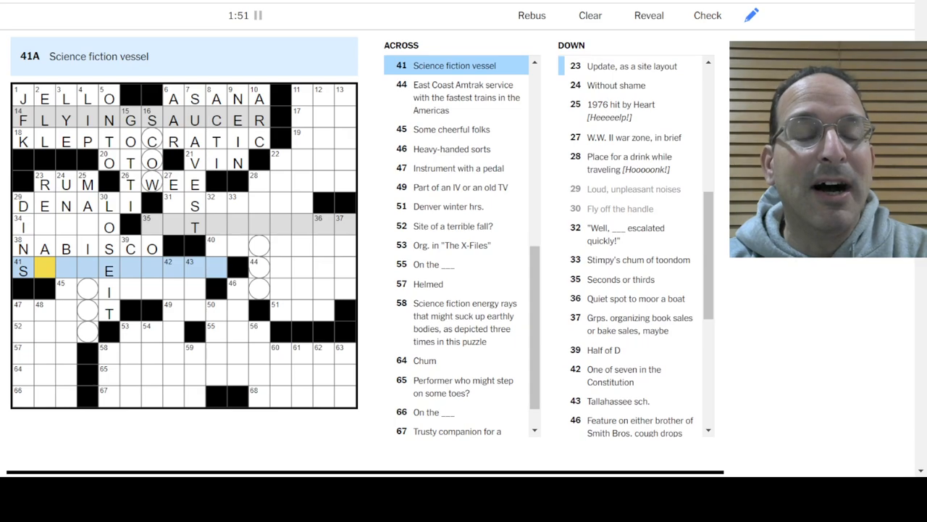
{"action": "left_click", "coordinate": [45, 248]}
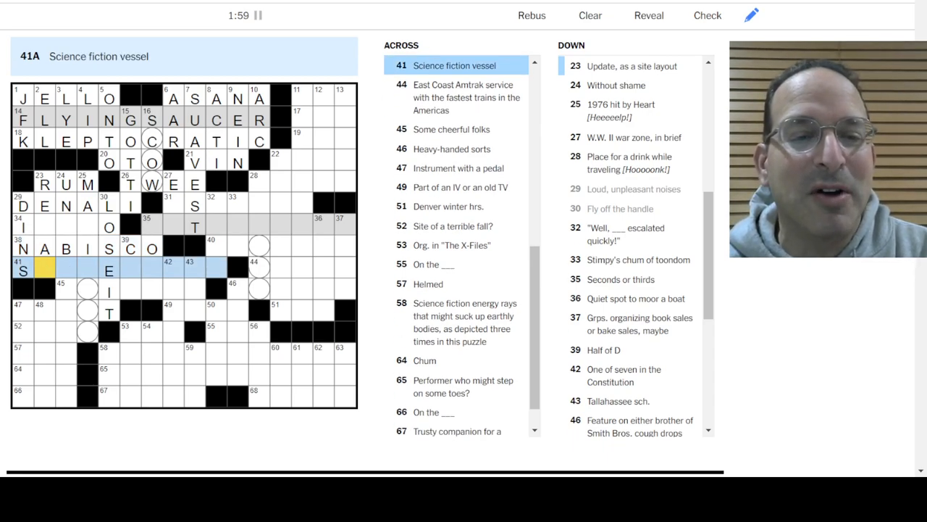
- Add the letters MP and C into 23-Down and the answers below NABISCO
{"action": "left_click", "coordinate": [42, 184]}
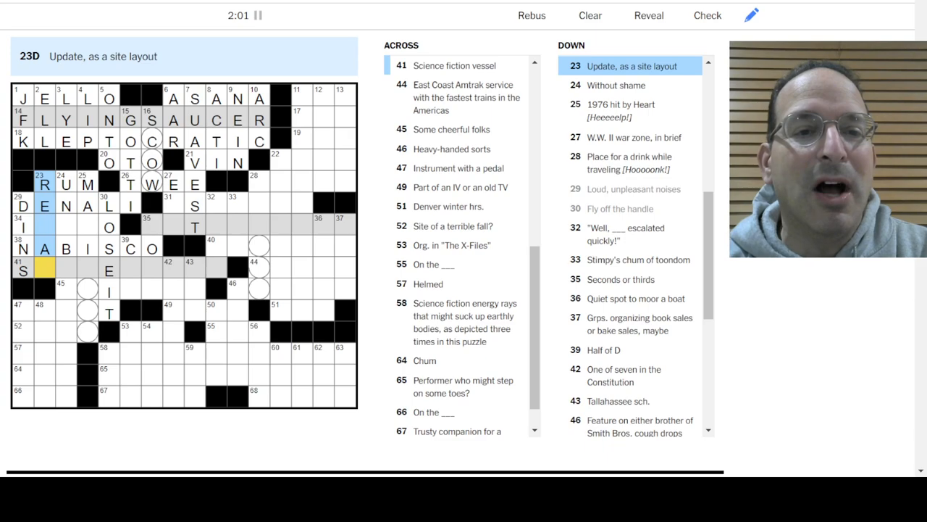
{"action": "type", "text": "MP"}
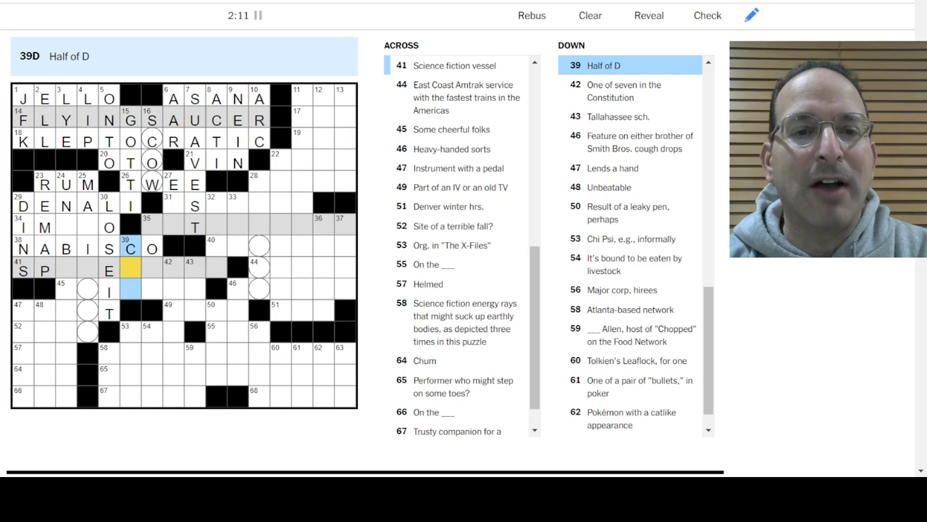
{"action": "type", "text": "CV"}
{"action": "left_click", "coordinate": [152, 258]}
{"action": "type", "text": "MORE"}
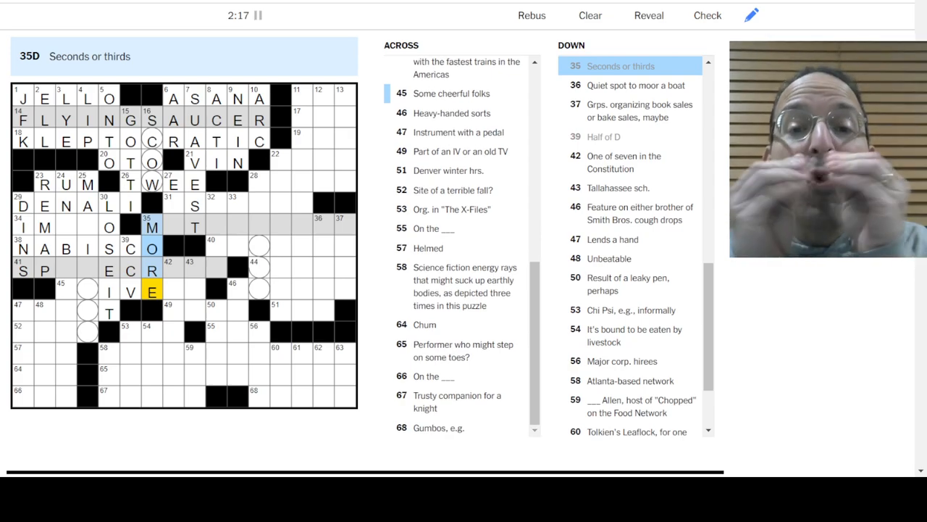
- Complete SMILERS with RS and finish the 42-Down answer with TIC
{"action": "left_click", "coordinate": [45, 270]}
{"action": "type", "text": "SMIL"}
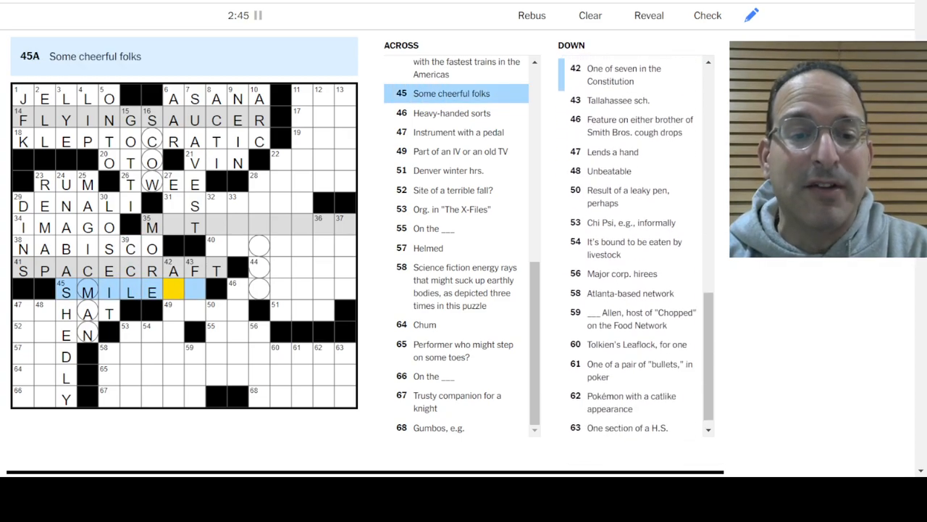
{"action": "type", "text": "RS"}
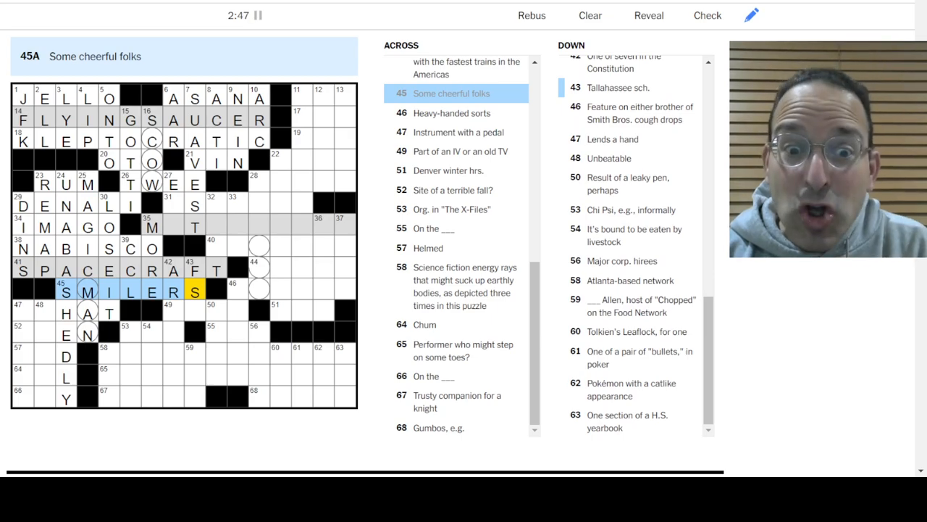
{"action": "left_click", "coordinate": [194, 292]}
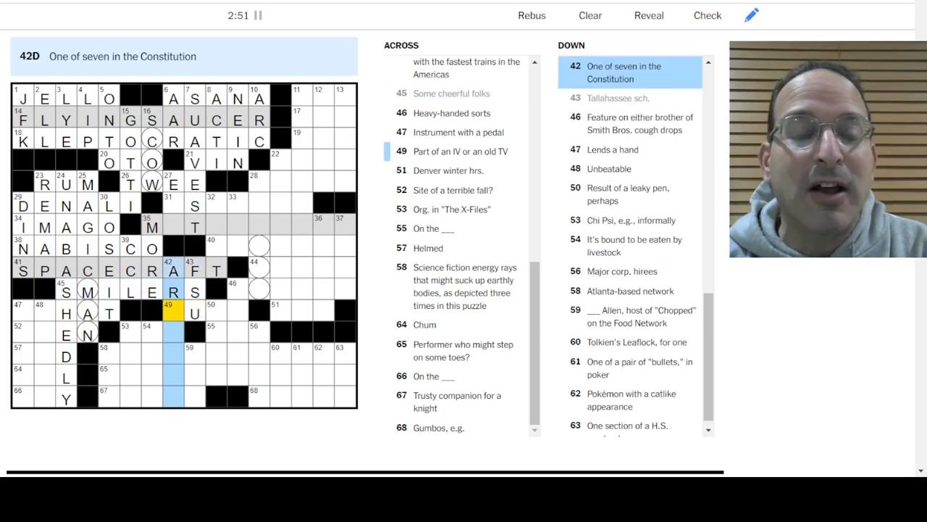
{"action": "type", "text": "TICLE"}
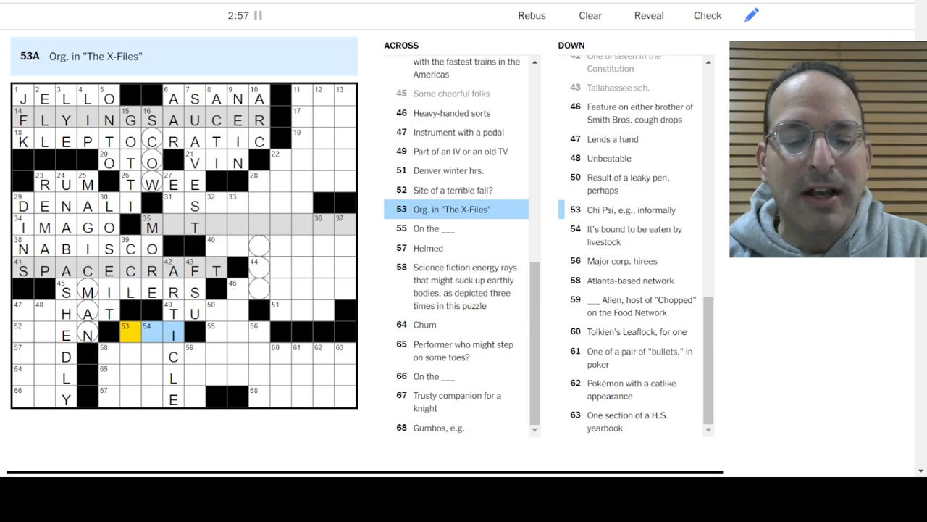
- Enter CNN and finish TRACTOR BEAM at 58-Across with BEAM
{"action": "left_click", "coordinate": [151, 332]}
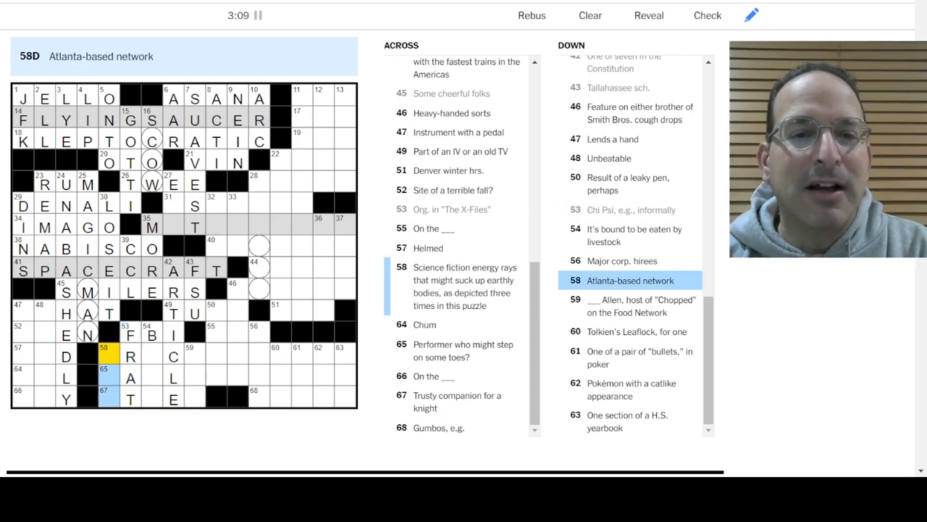
{"action": "type", "text": "CNN"}
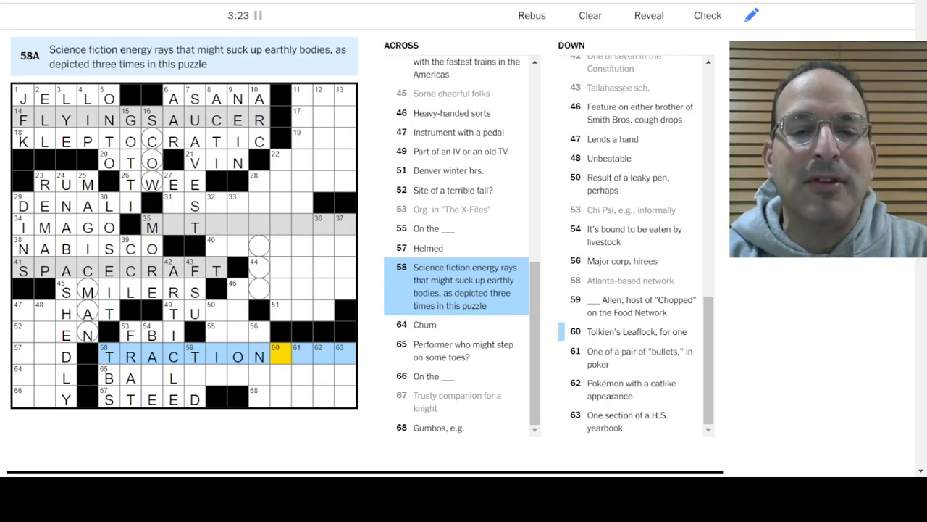
{"action": "type", "text": "BEA"}
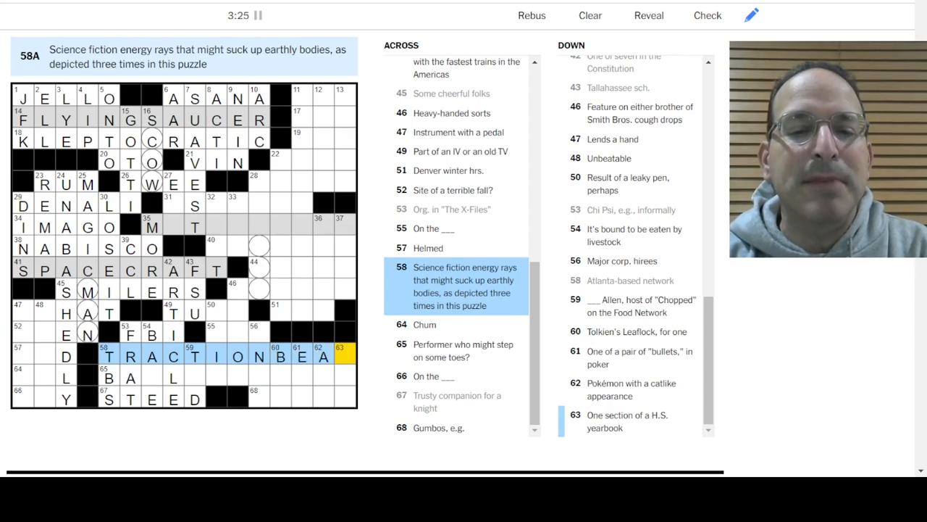
{"action": "type", "text": "M"}
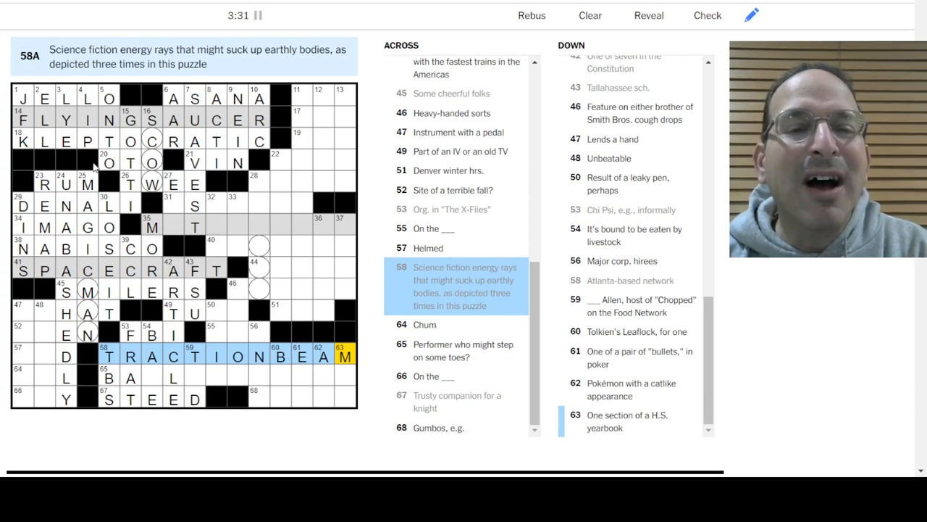
{"action": "left_click", "coordinate": [109, 119]}
{"action": "type", "text": "BARCAR"}
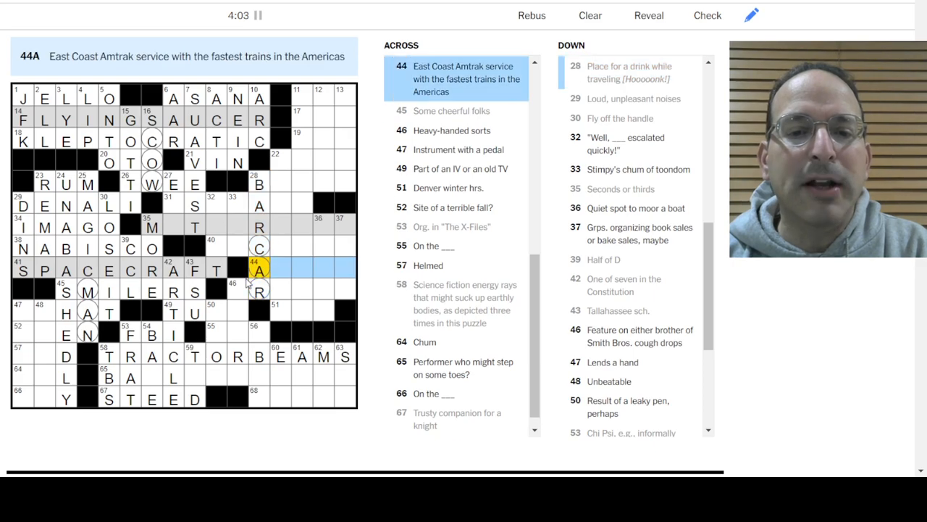
- Add the C that completes ACELA at 44-Across alongside BATED at 27-Across
{"action": "type", "text": "CELA"}
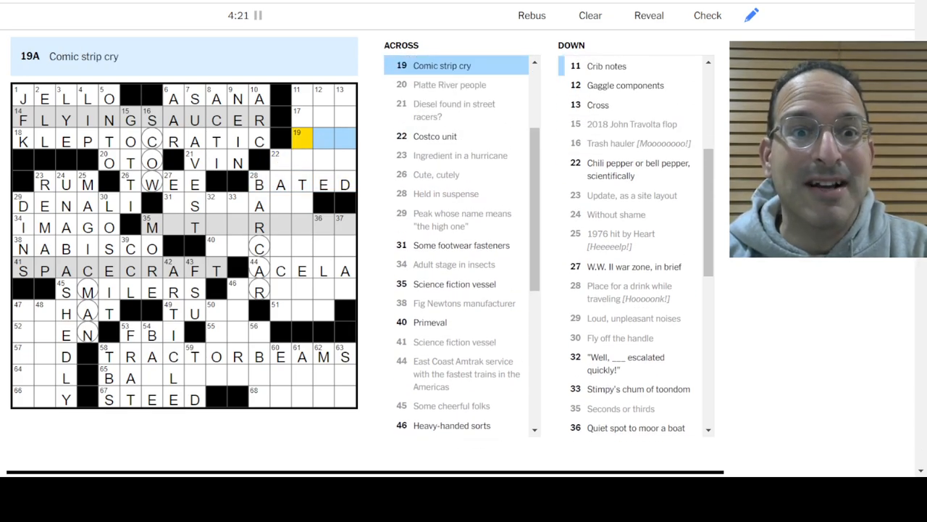
- Fill the northeast corner with CGI, HER, EEK, CASE, then MOTHERSHIP, STRAPS, ANCIENT and BRUTES
{"action": "left_click", "coordinate": [295, 98]}
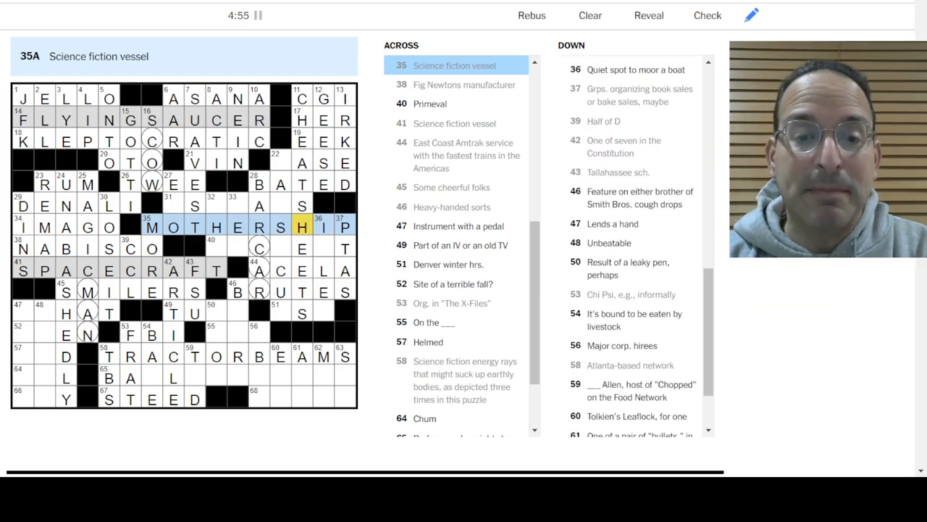
{"action": "left_click", "coordinate": [172, 206]}
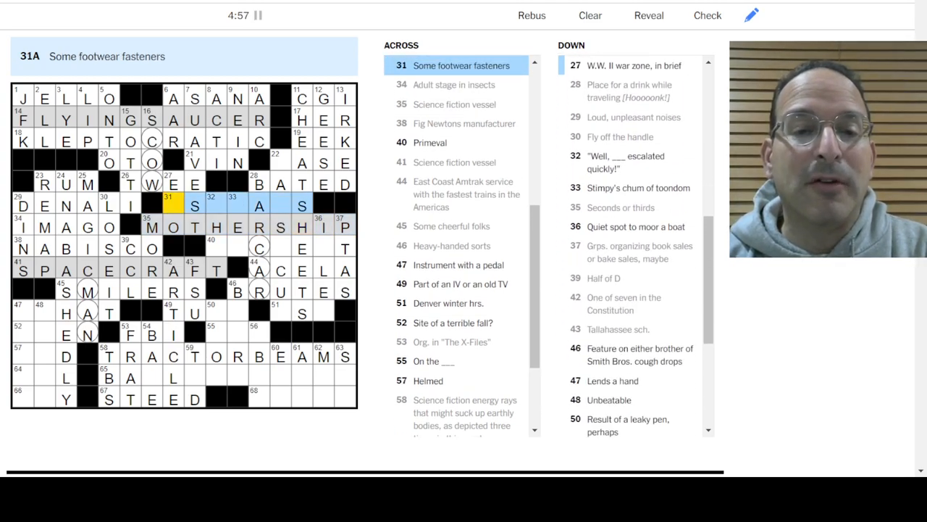
{"action": "left_click", "coordinate": [173, 182]}
{"action": "type", "text": "M"}
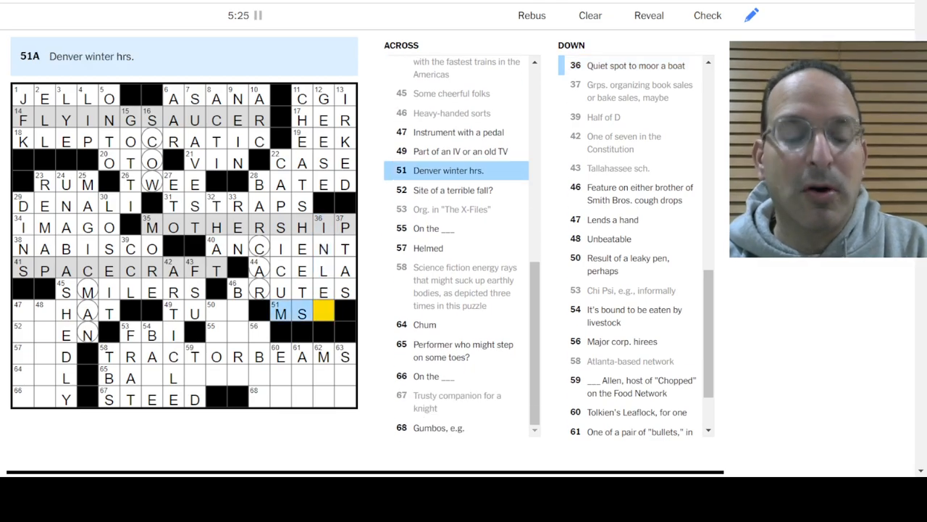
- Enter MST, TUBE, the 50-Down blot answer and complete BALLET DANCER at 65-Across
{"action": "type", "text": "T"}
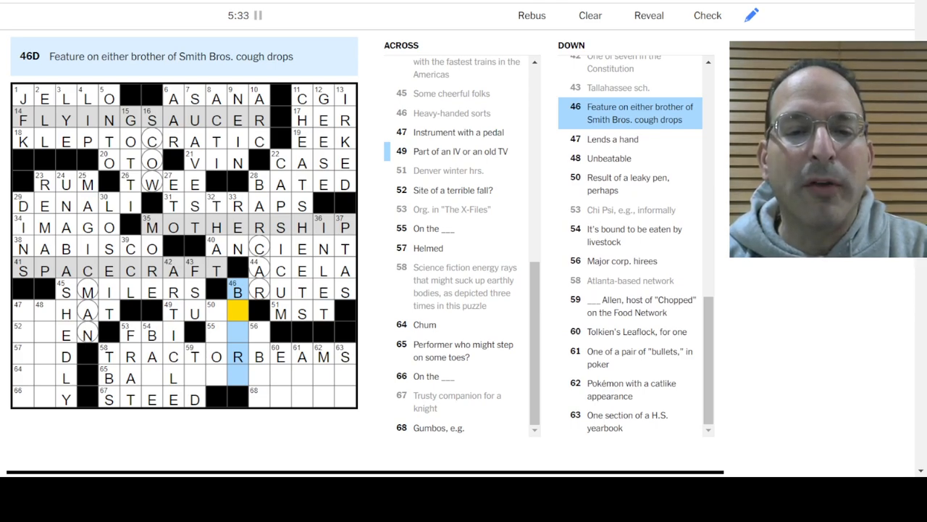
{"action": "left_click", "coordinate": [237, 313]}
{"action": "type", "text": "EARD"}
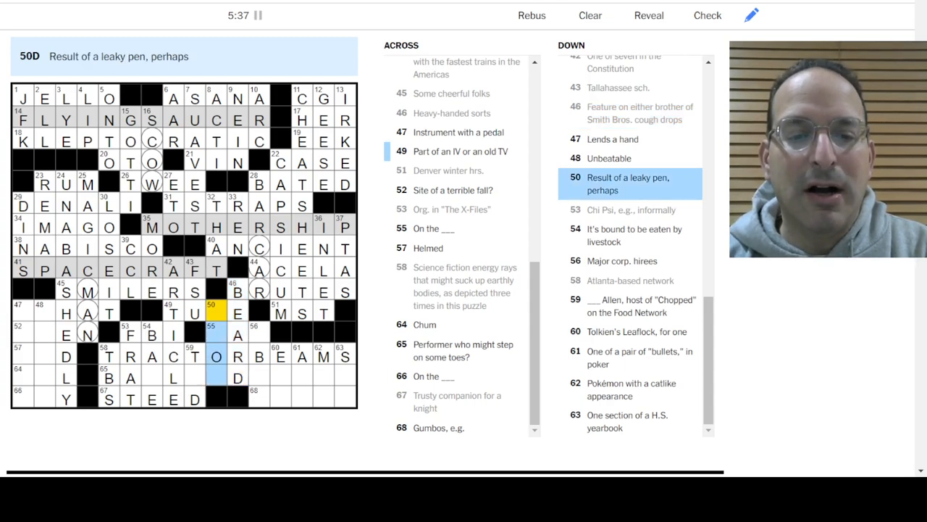
{"action": "type", "text": "BLOT"}
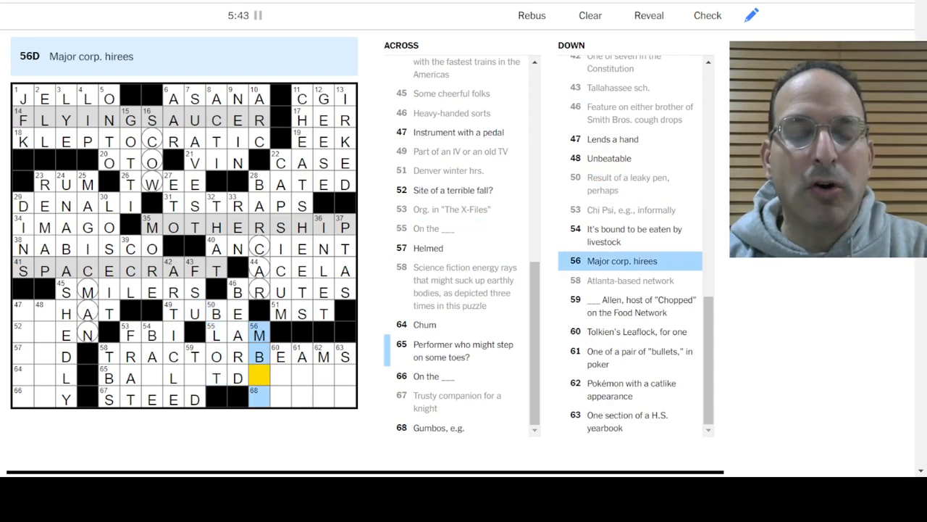
{"action": "type", "text": "AS"}
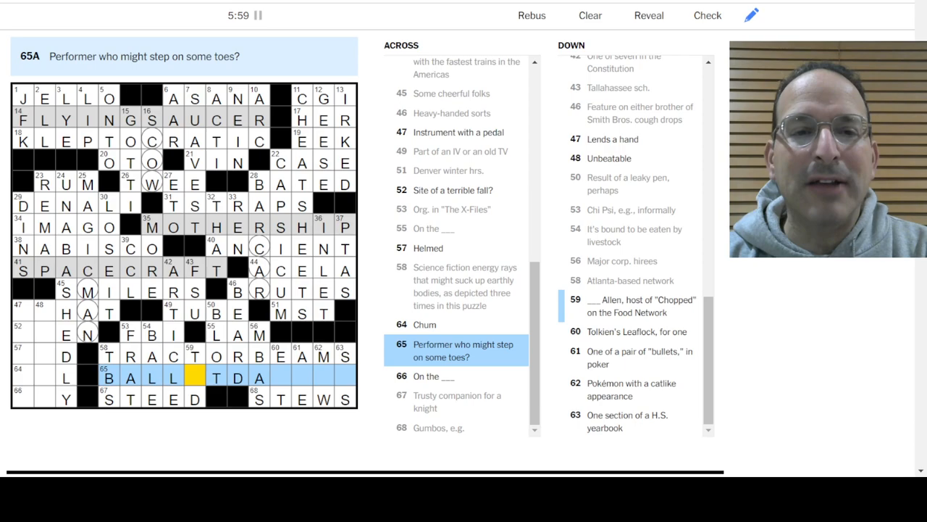
{"action": "type", "text": "E"}
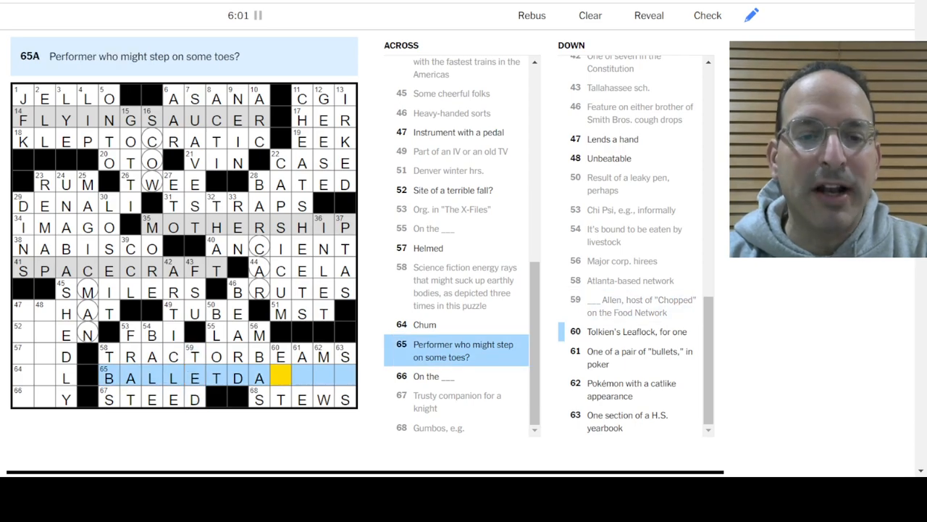
{"action": "type", "text": "NCER"}
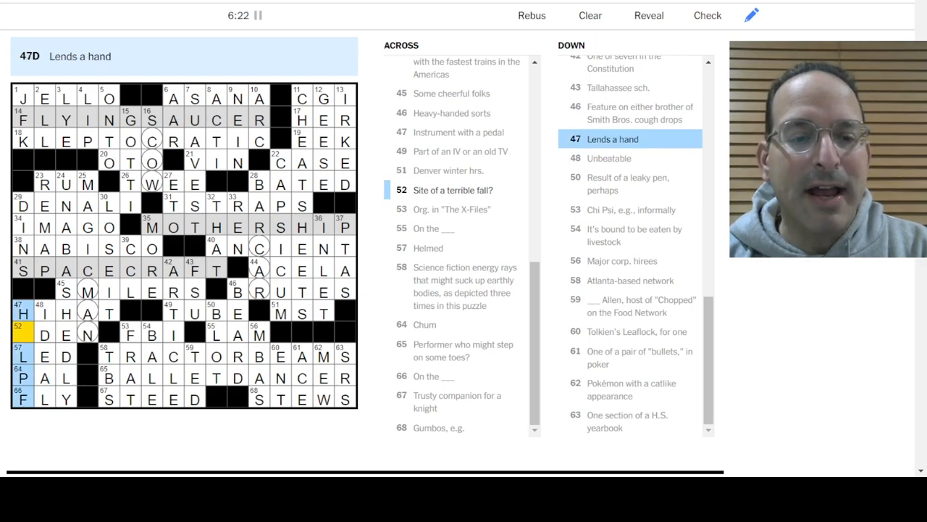
- Correct the last lower-left square so HIHAT, EDEN, LED, PAL and SLY complete the 6:25 solve
{"action": "left_click", "coordinate": [707, 15]}
{"action": "type", "text": "E"}
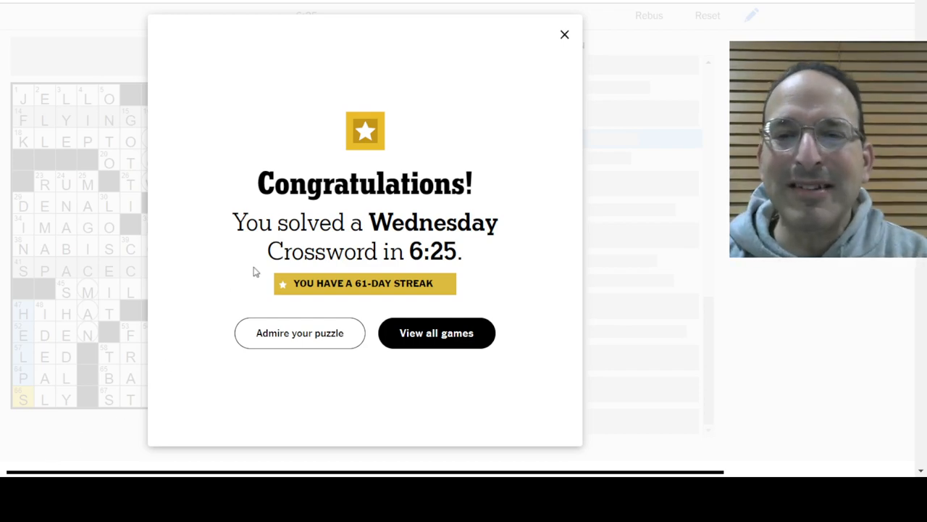
- Dismiss the congratulations popup to reveal the finished grid with the timer at 6:25
{"action": "left_click", "coordinate": [565, 35]}
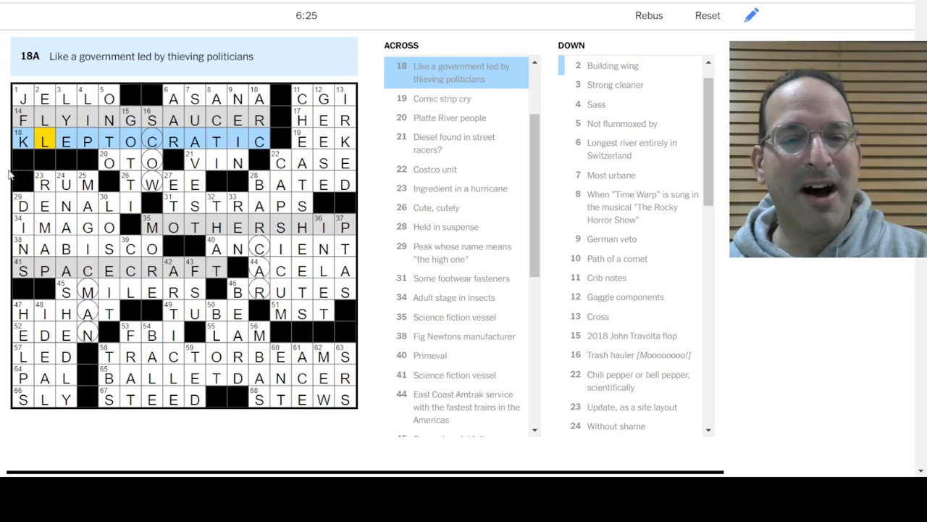
{"action": "left_click", "coordinate": [66, 206]}
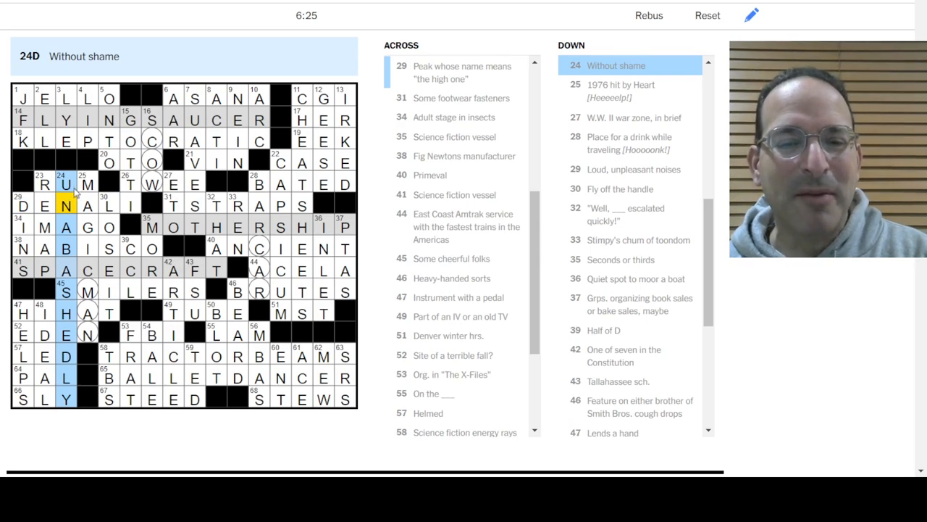
{"action": "mouse_move", "coordinate": [302, 110]}
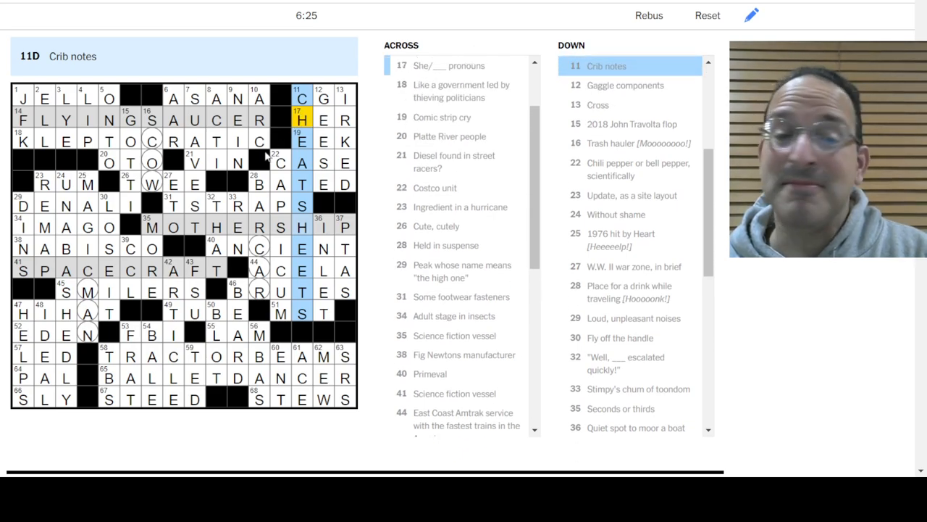
{"action": "mouse_move", "coordinate": [278, 356]}
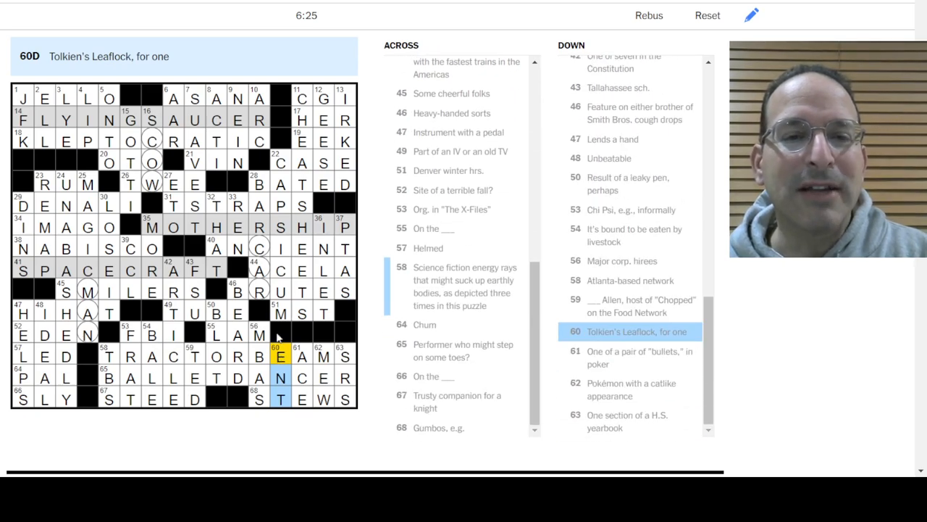
{"action": "mouse_move", "coordinate": [307, 365]}
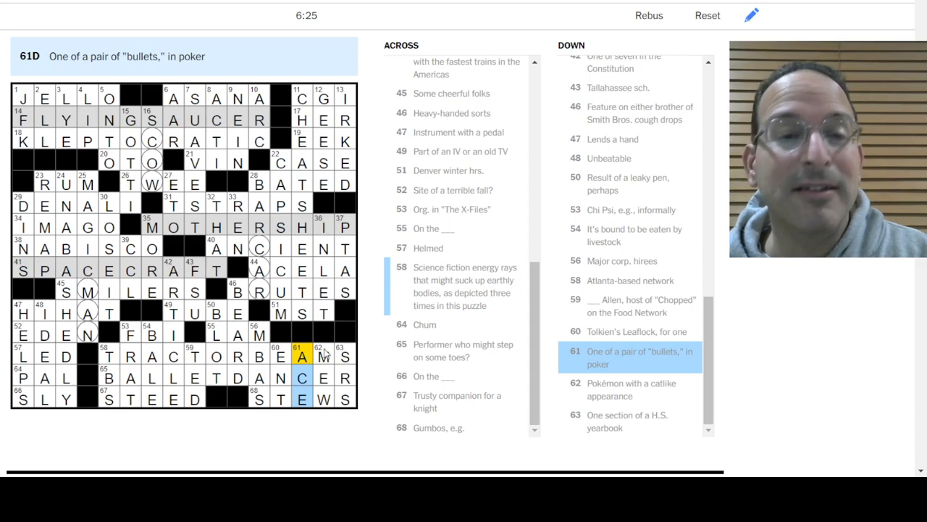
{"action": "left_click", "coordinate": [324, 357]}
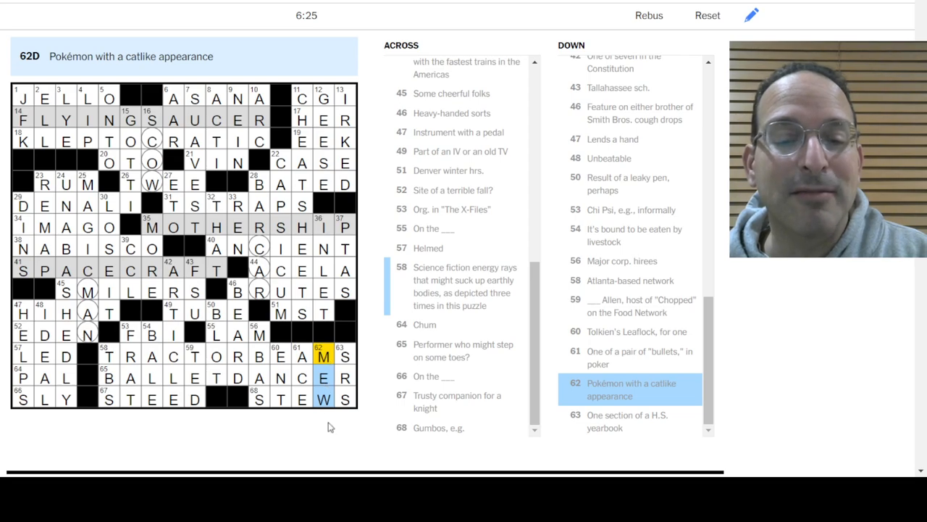
{"action": "left_click", "coordinate": [345, 357]}
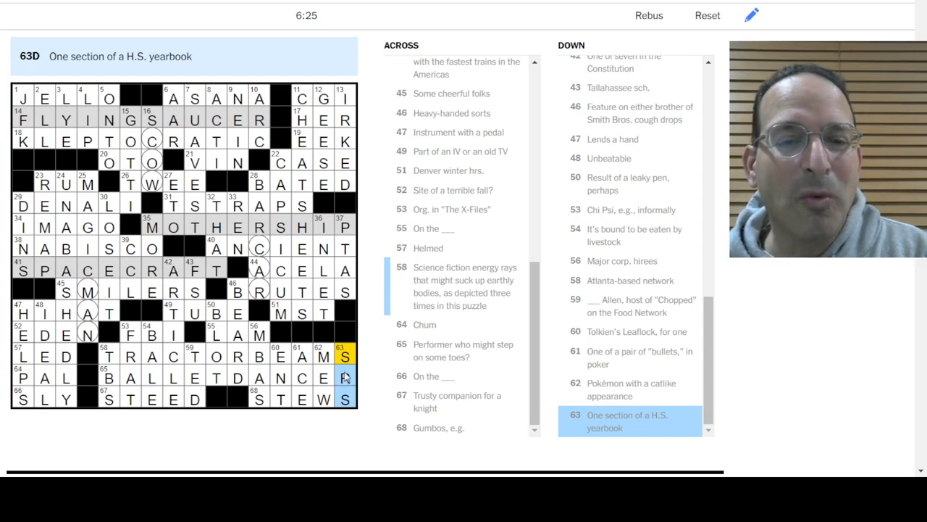
{"action": "type", "text": "R"}
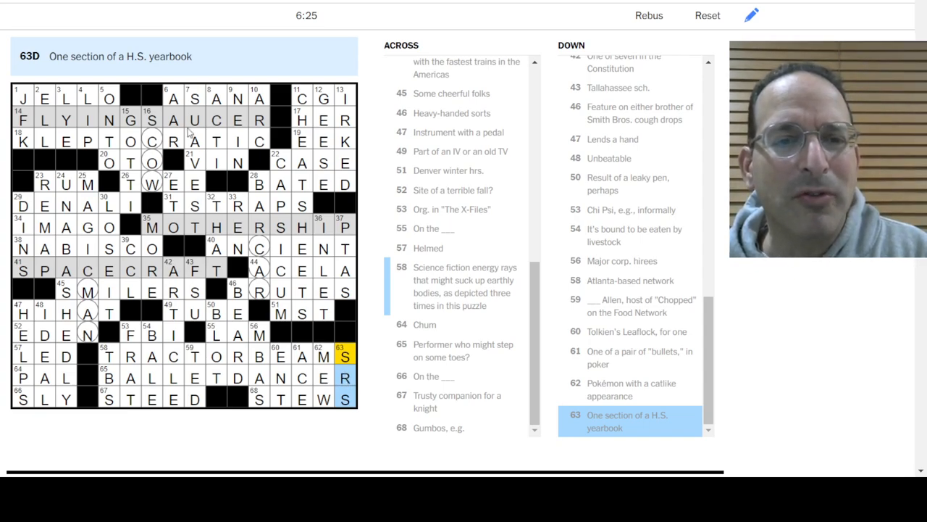